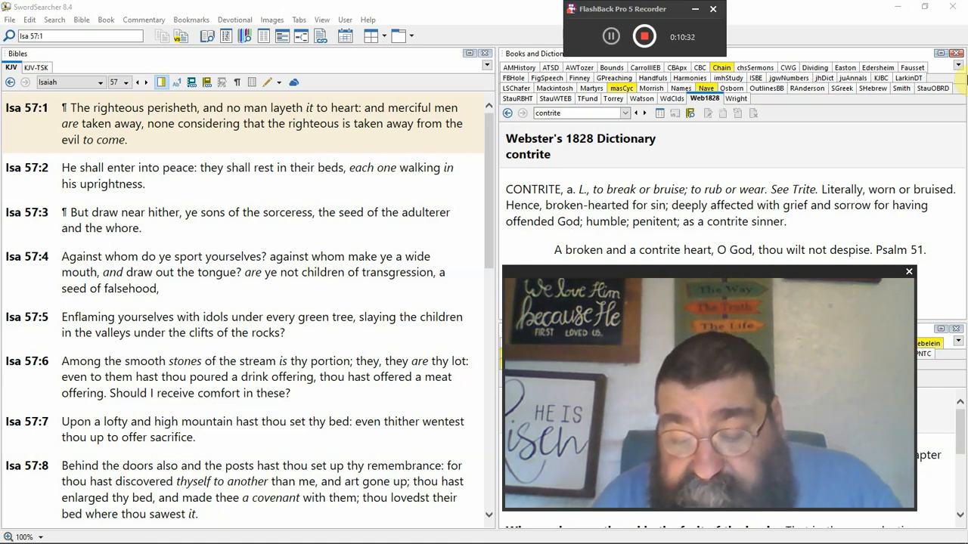
mouse_move(846, 180)
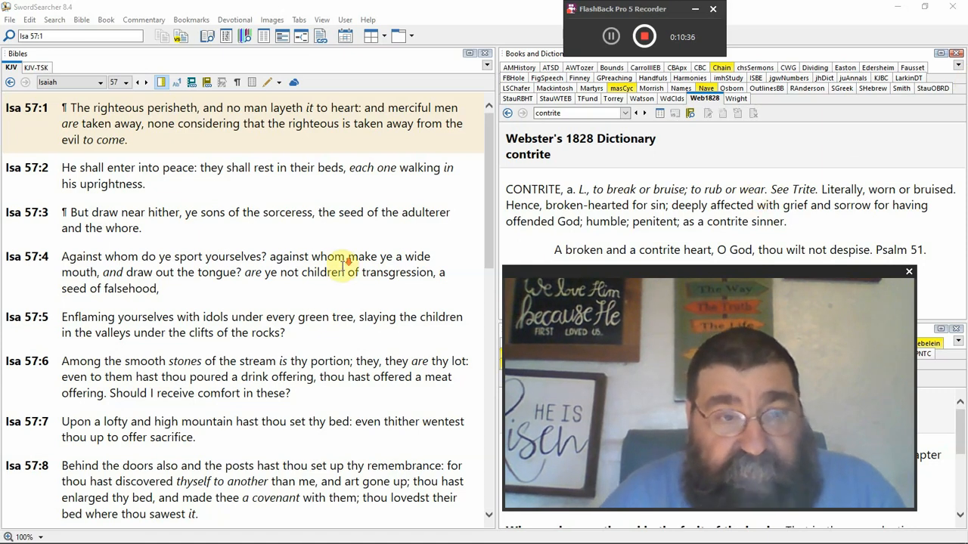
scroll(down, 3)
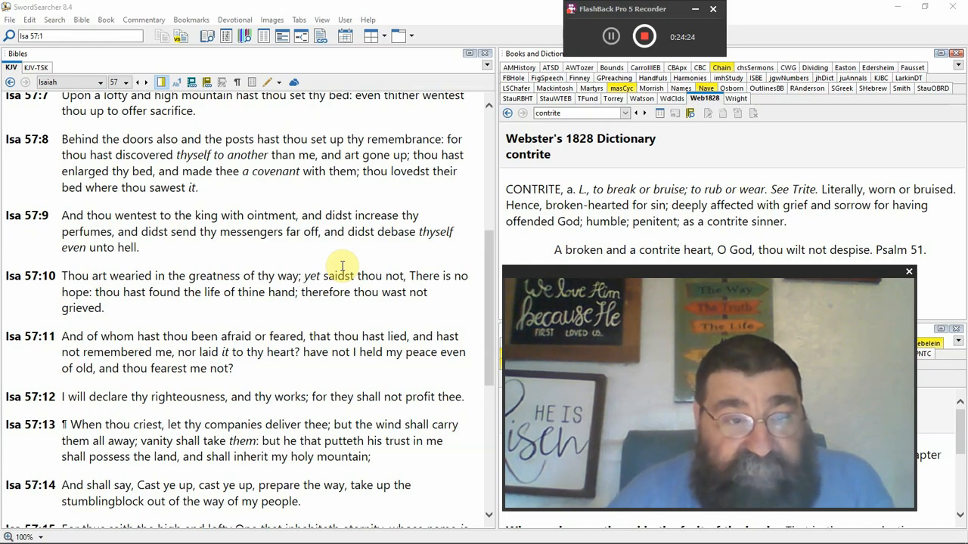
scroll(down, 3)
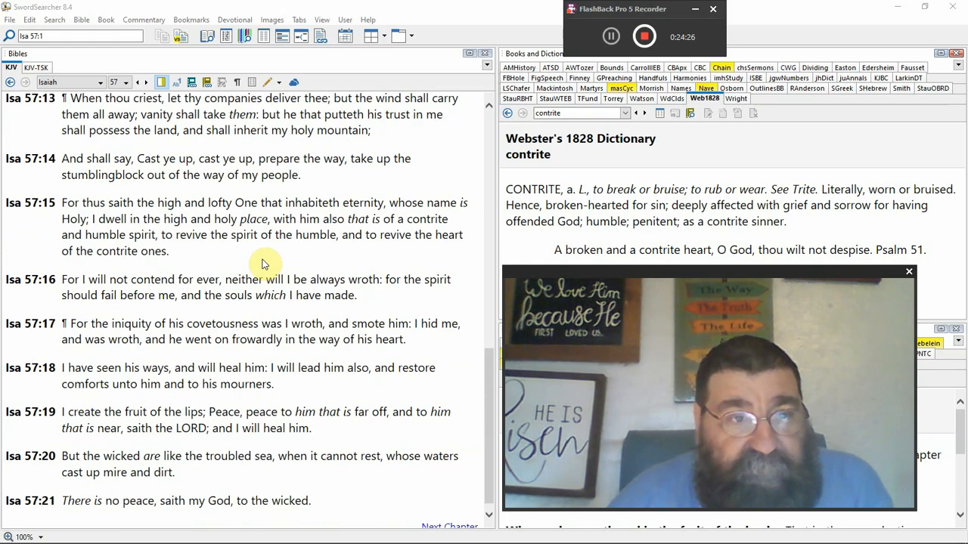
scroll(down, 3)
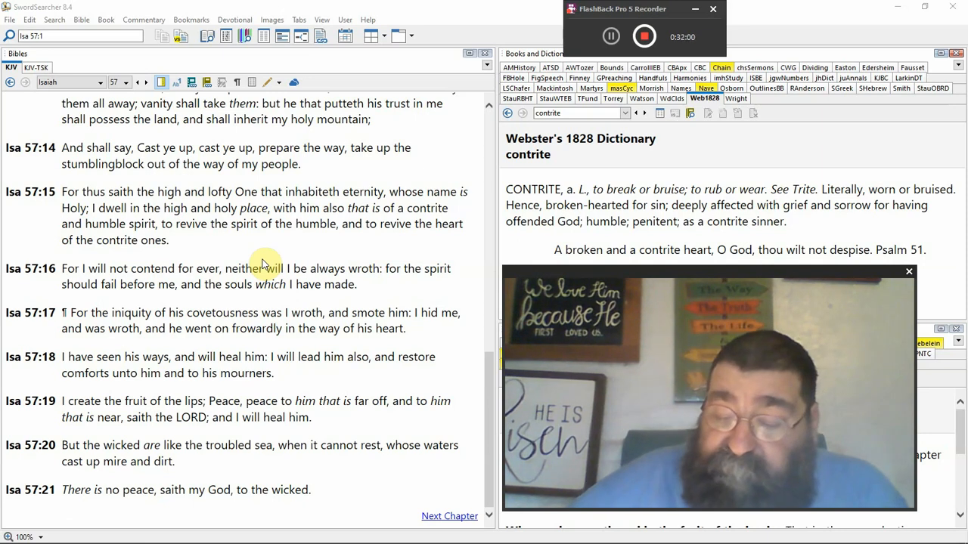
mouse_move(511, 239)
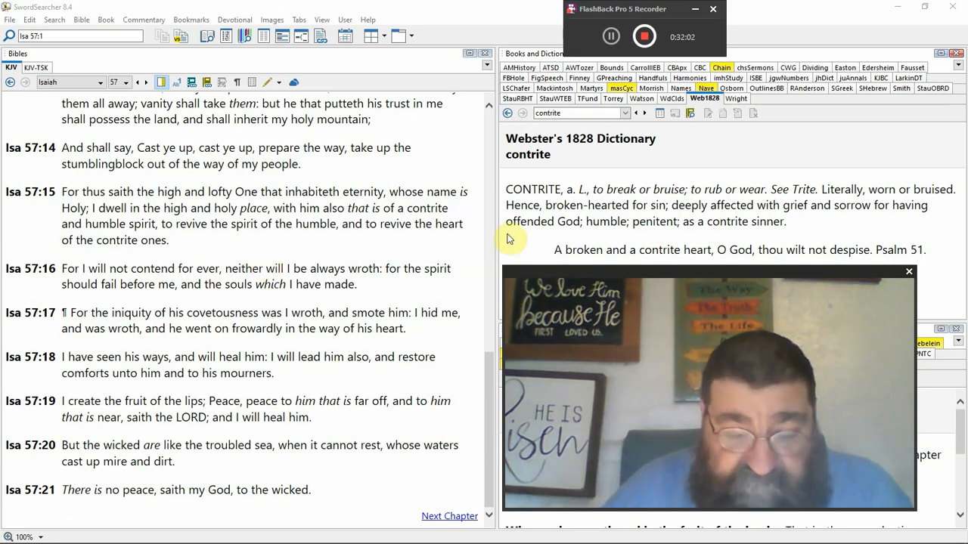